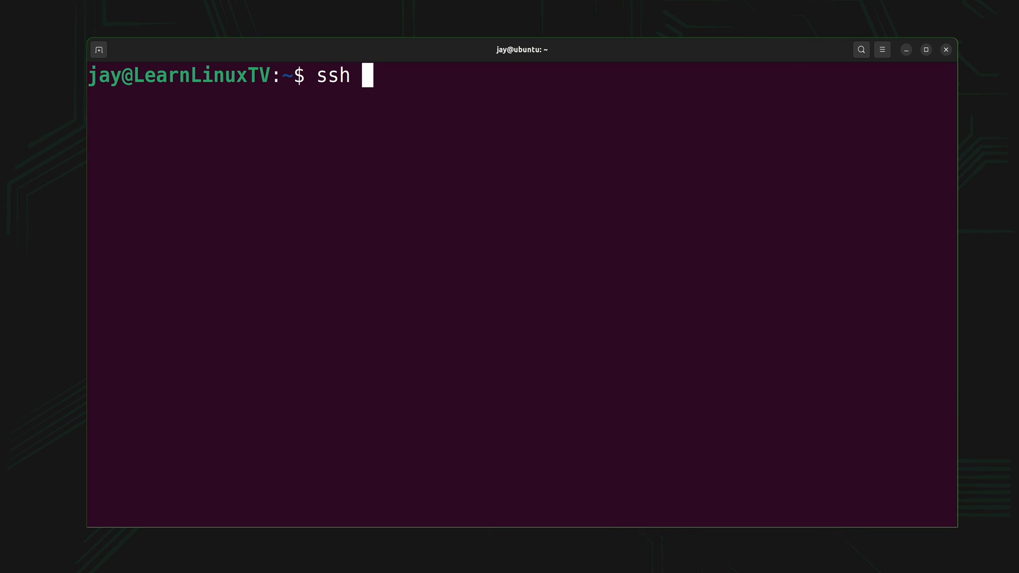
Step: SSH into pi@mycroft-1, become the mycroft user, run mycroft-cli-client, and begin speak("Hello, my name
{"action": "type", "text": "pi@mycroft-"}
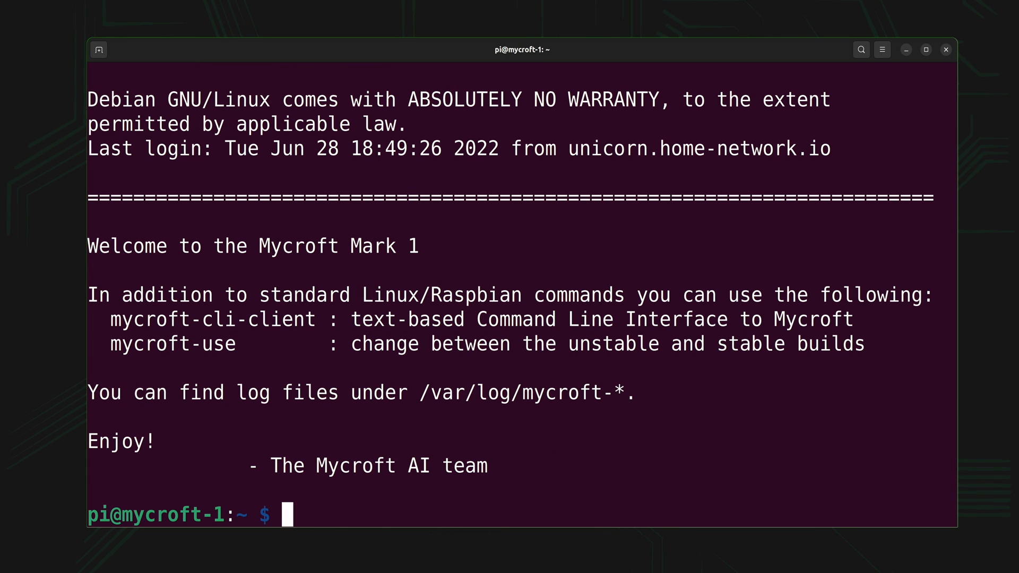
{"action": "type", "text": "sudo su - myc"}
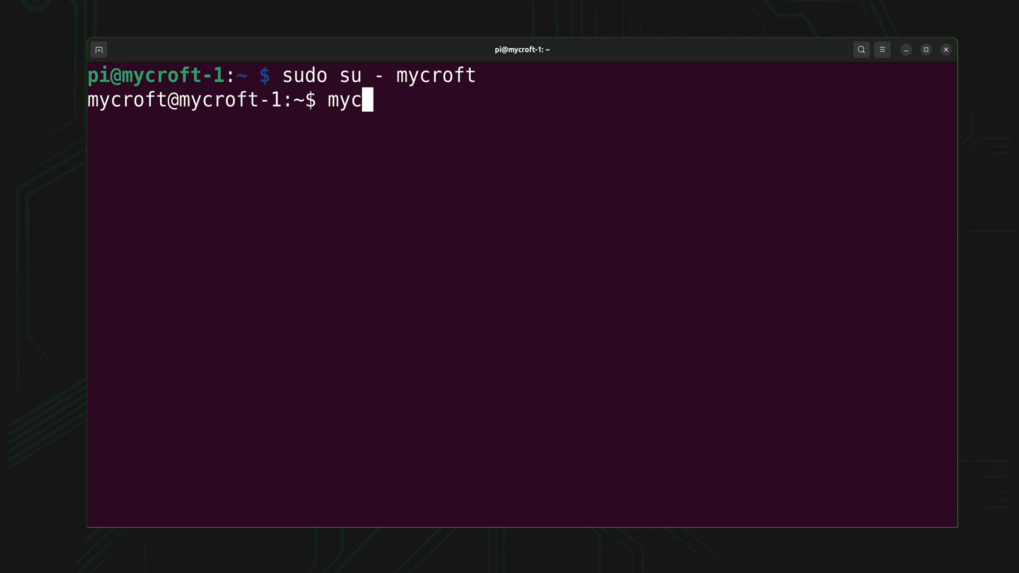
{"action": "type", "text": "roft-cli-client"}
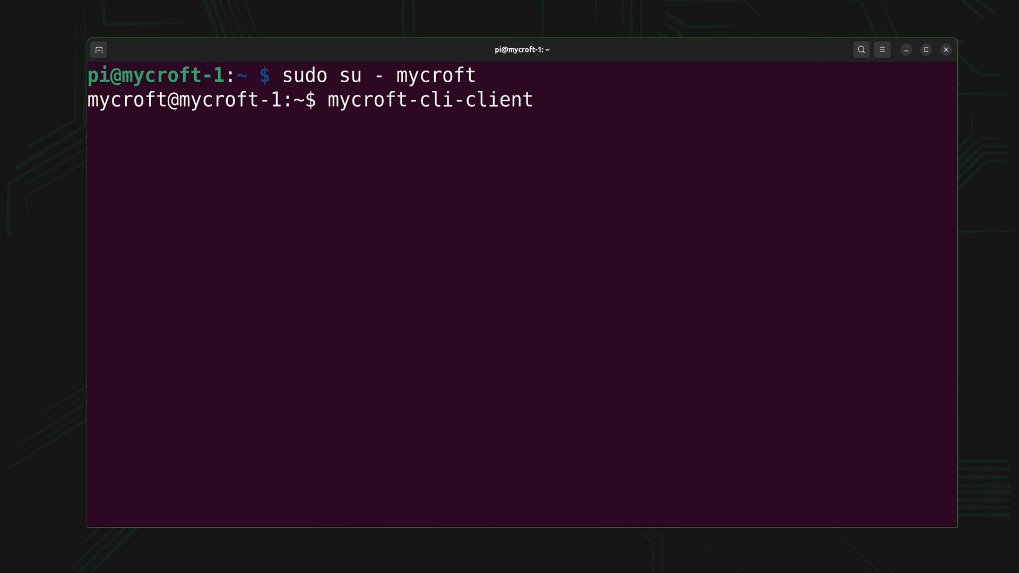
{"action": "key", "text": "Return"}
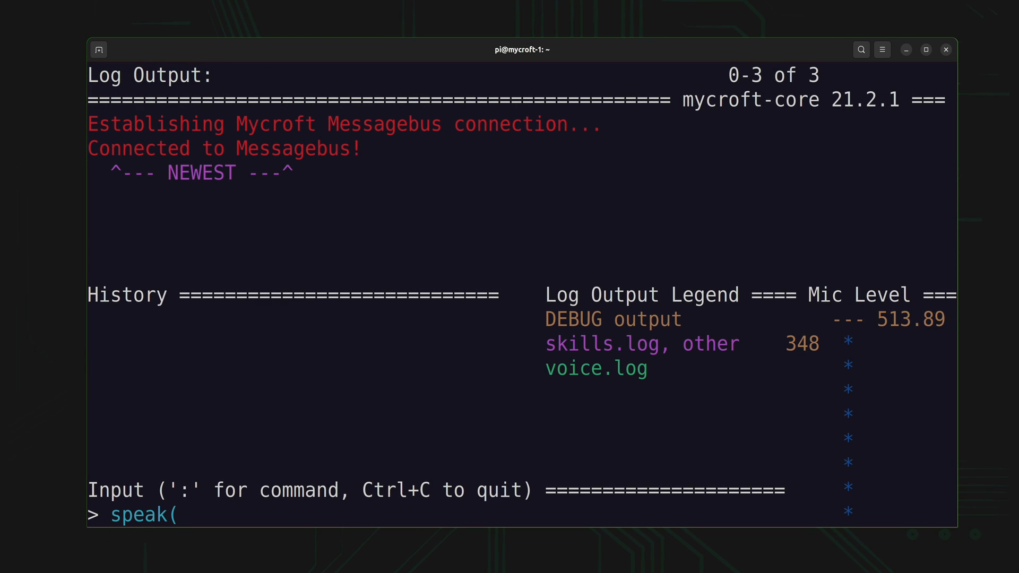
{"action": "type", "text": "\"Hello, my name"}
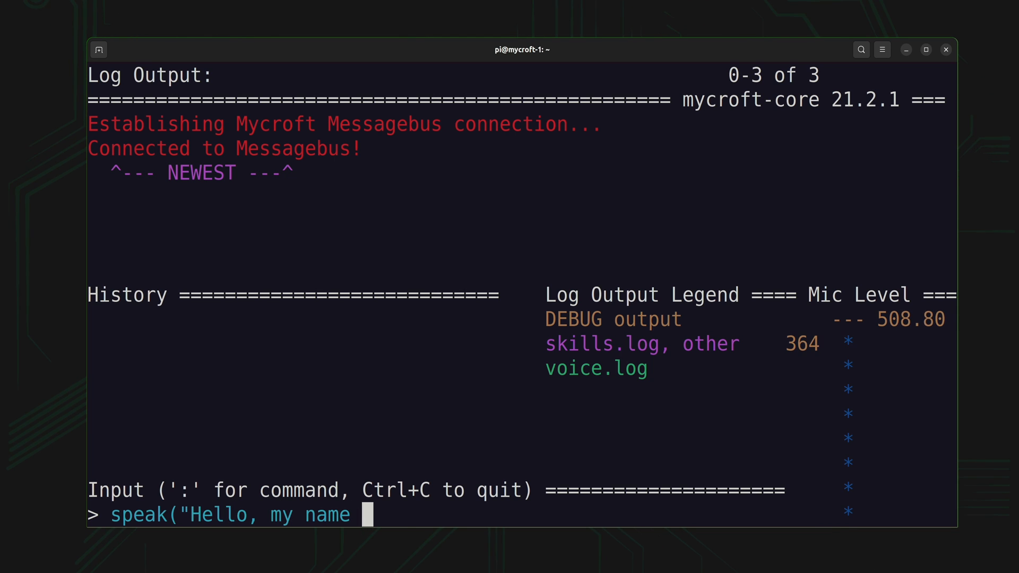